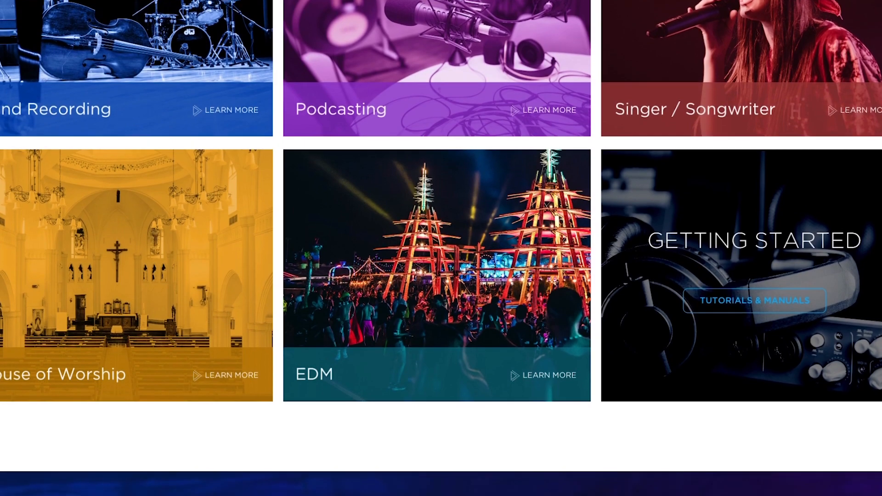
Reach the Waveform editions on the homepage and view the Free/OEM/PRO comparison chart
scroll("down", 3)
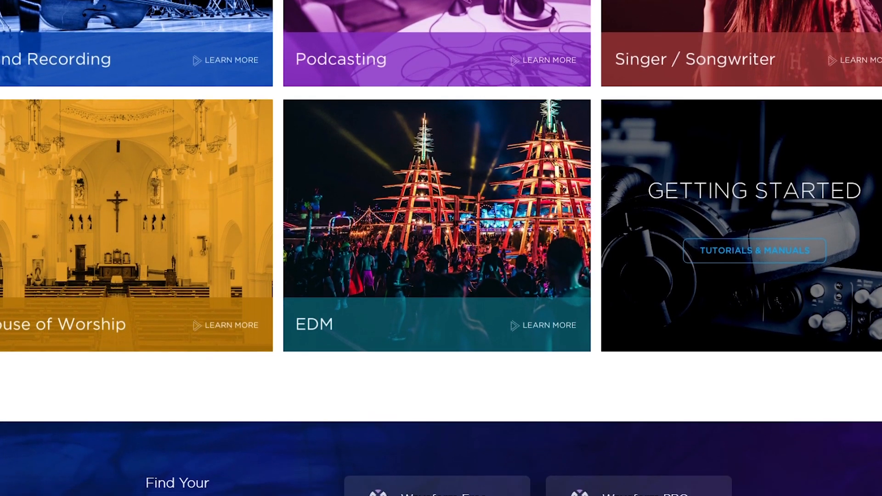
scroll("down", 3)
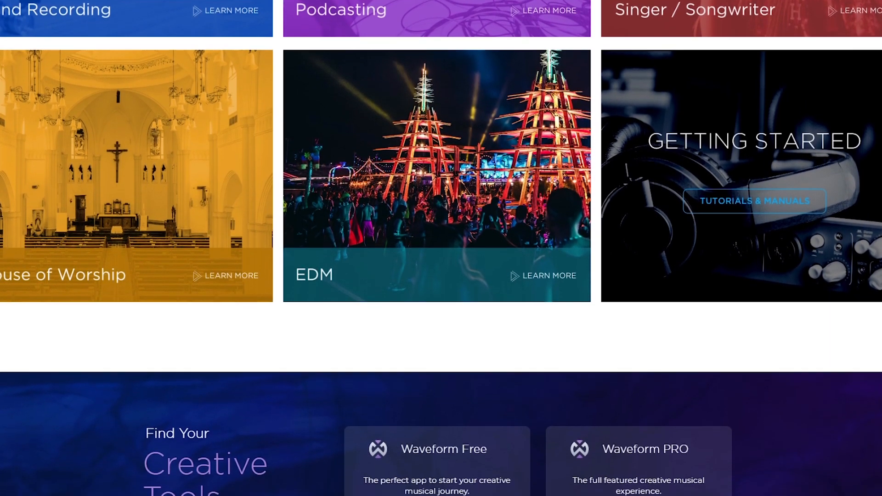
scroll("down", 3)
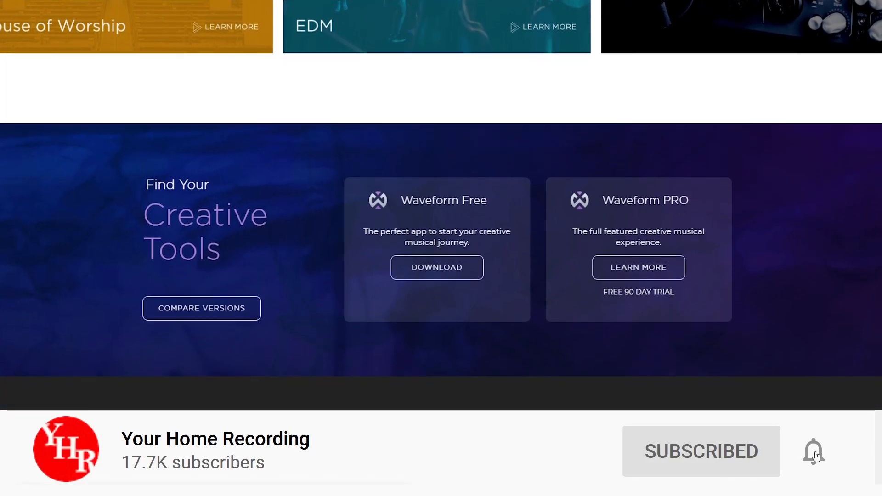
left_click(202, 308)
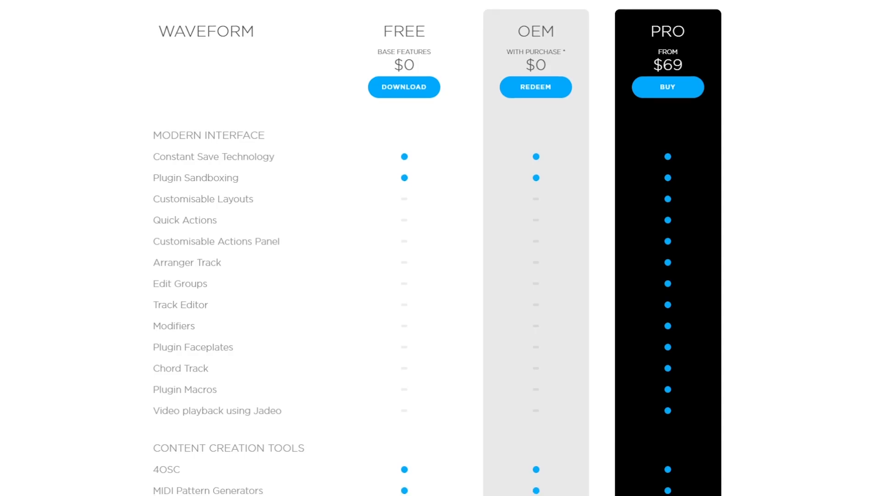
scroll("down", 3)
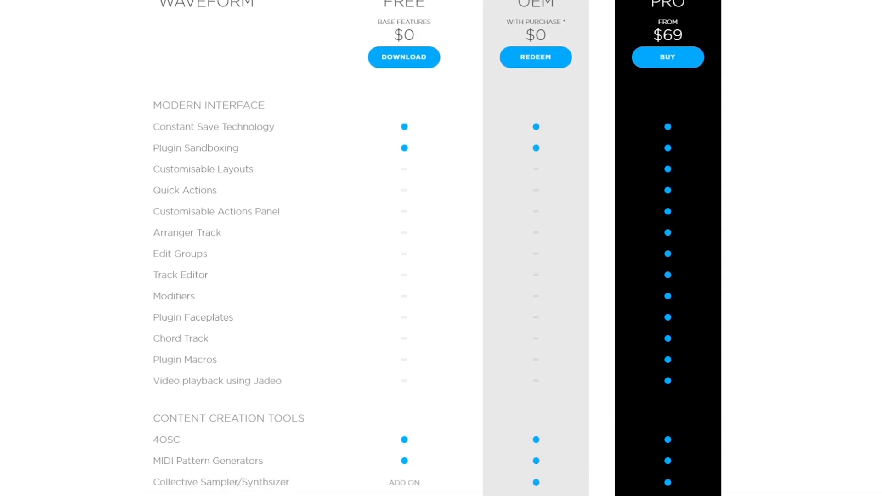
scroll("down", 3)
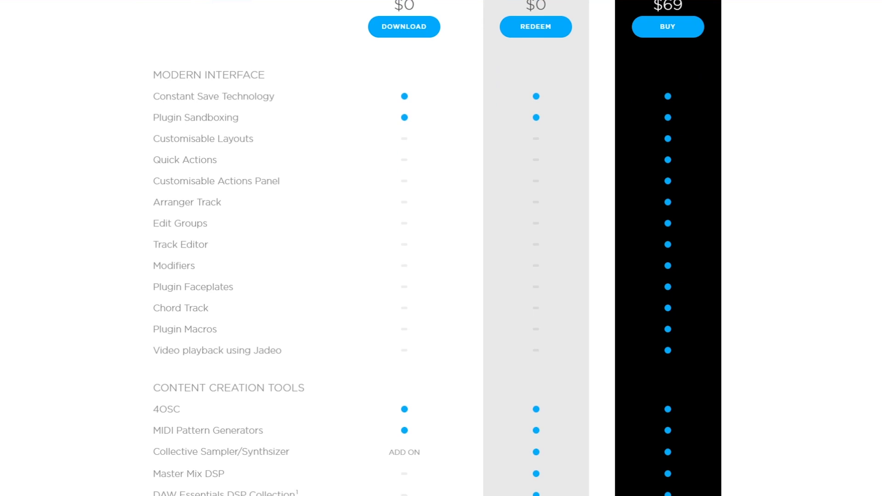
scroll("down", 3)
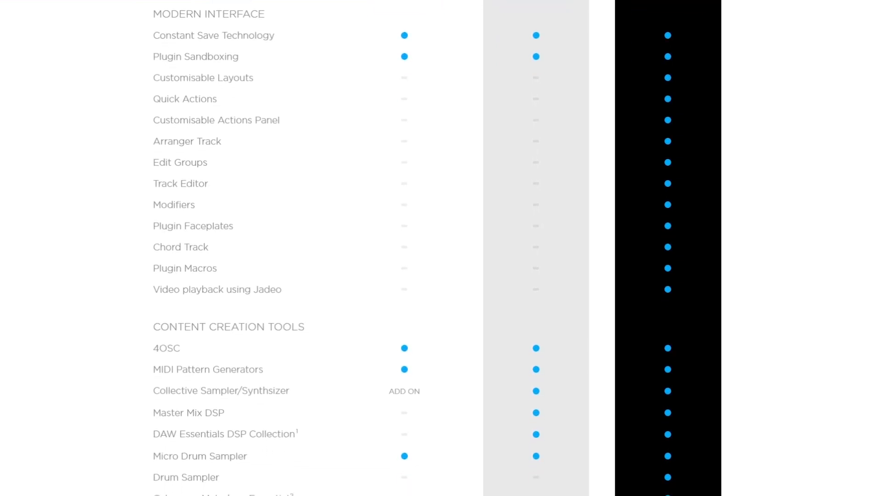
scroll("down", 3)
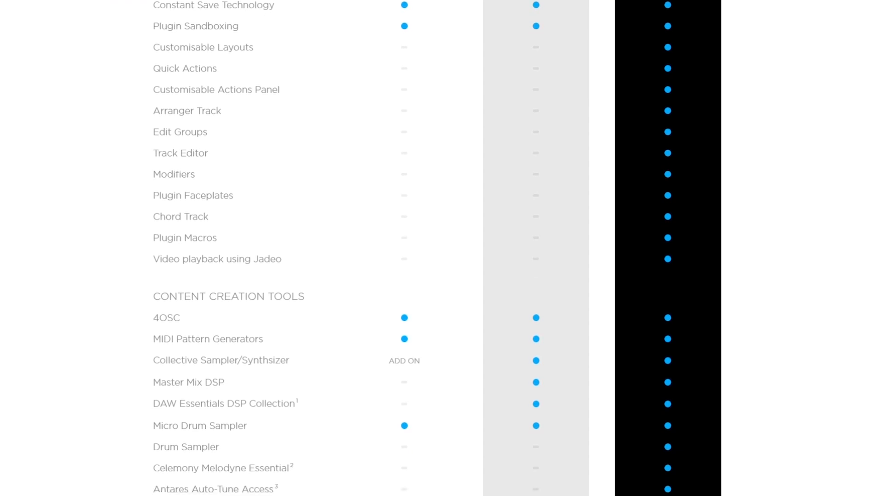
scroll("down", 3)
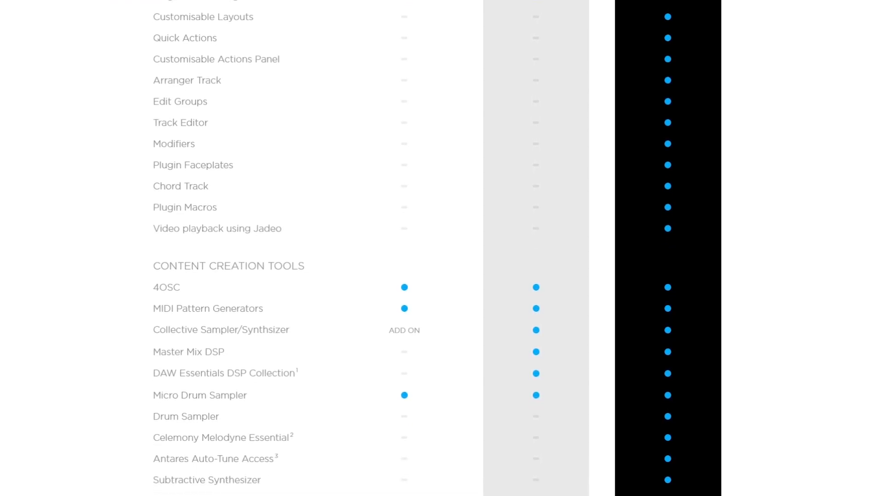
scroll("down", 3)
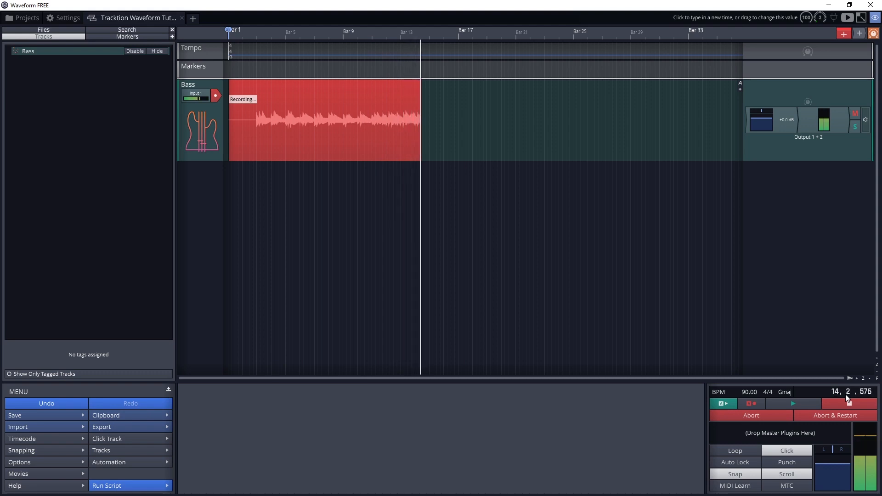
Record the bass performance as a clip on the Bass track
left_click(751, 404)
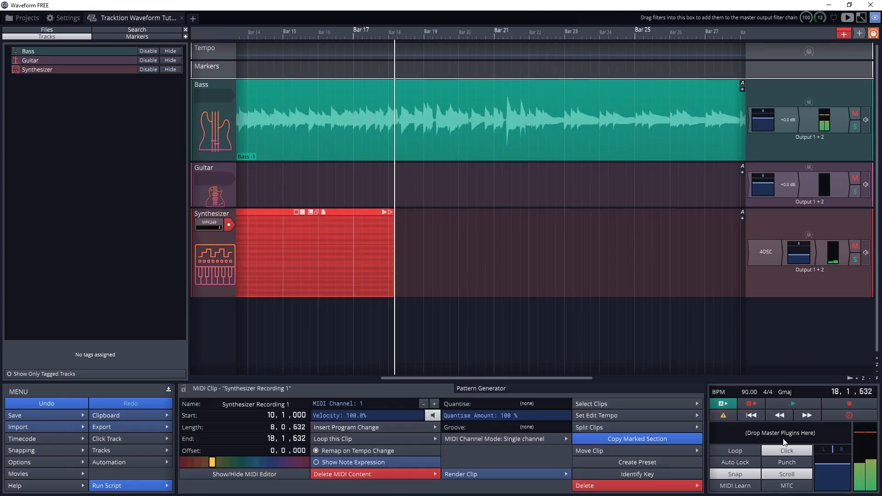
Edit the recorded synth MIDI, placing an A#3 note around bar 3 with the pencil
left_click(244, 474)
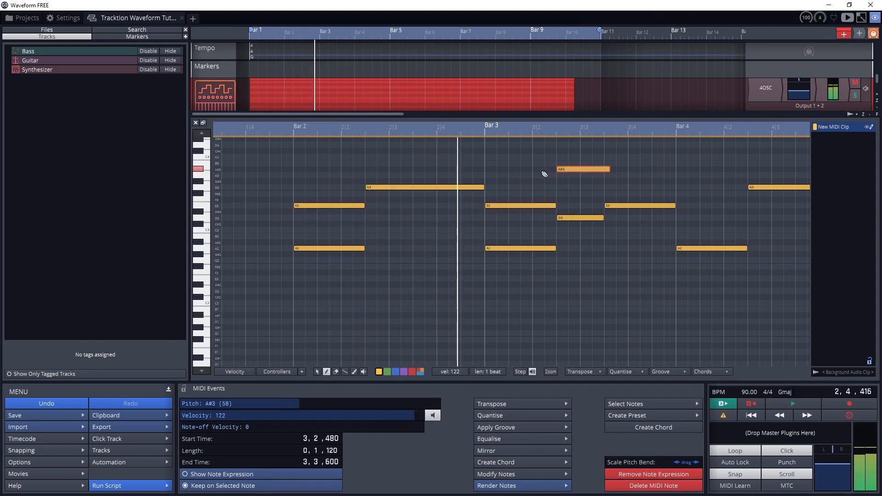
left_click(424, 230)
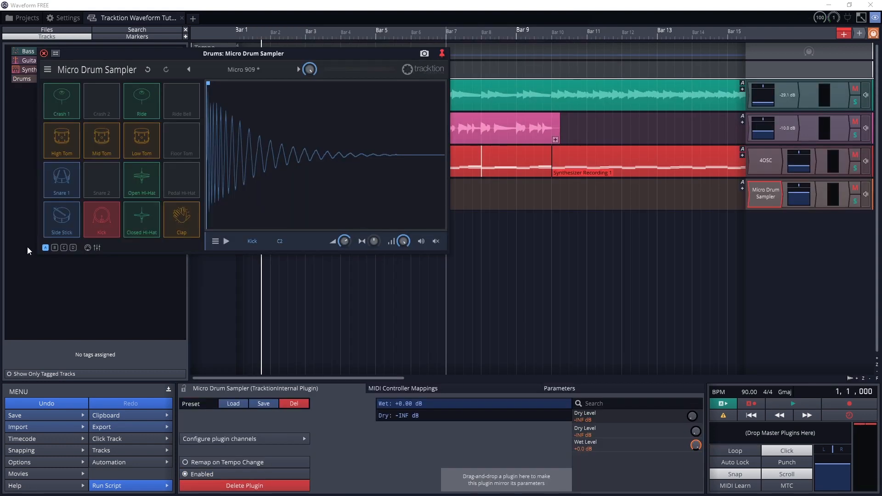
Audition the Crash 1 and Closed Hi-Hat pads in Micro Drum Sampler and save the pad preset
left_click(62, 101)
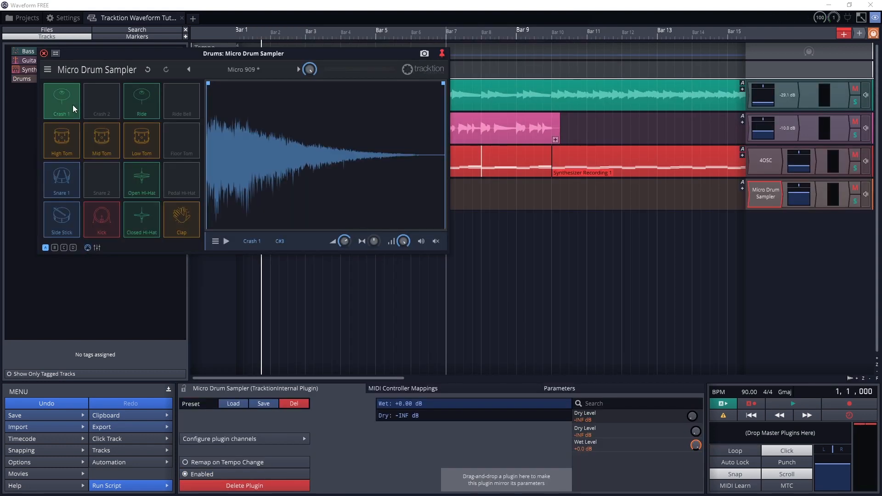
left_click(142, 219)
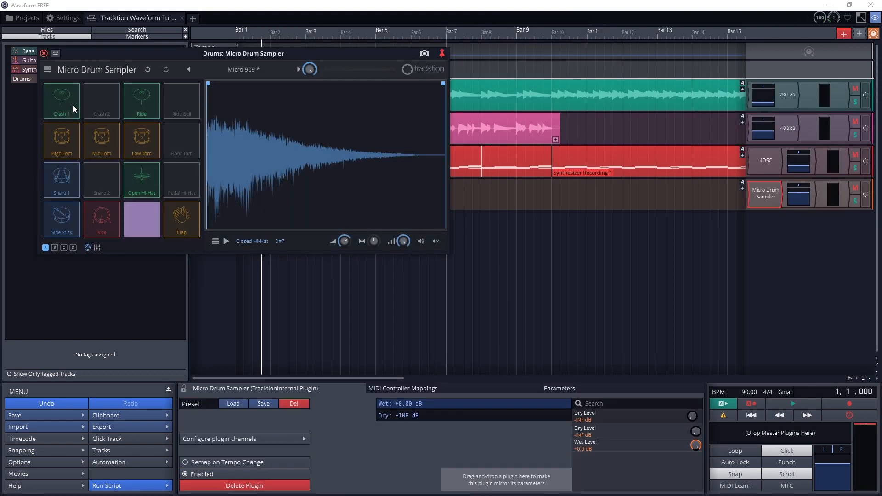
left_click(62, 101)
type("MPK")
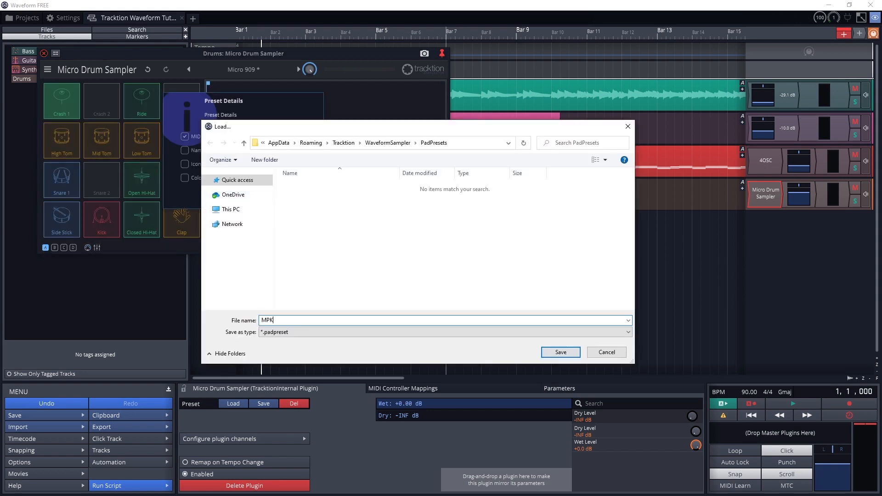
left_click(606, 352)
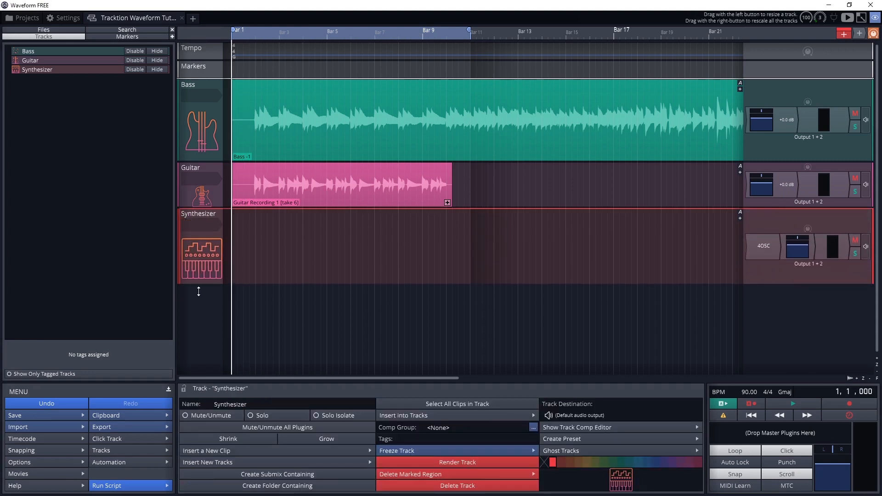
Adjust the synth chord pattern in the piano roll by placing a note
left_click(206, 450)
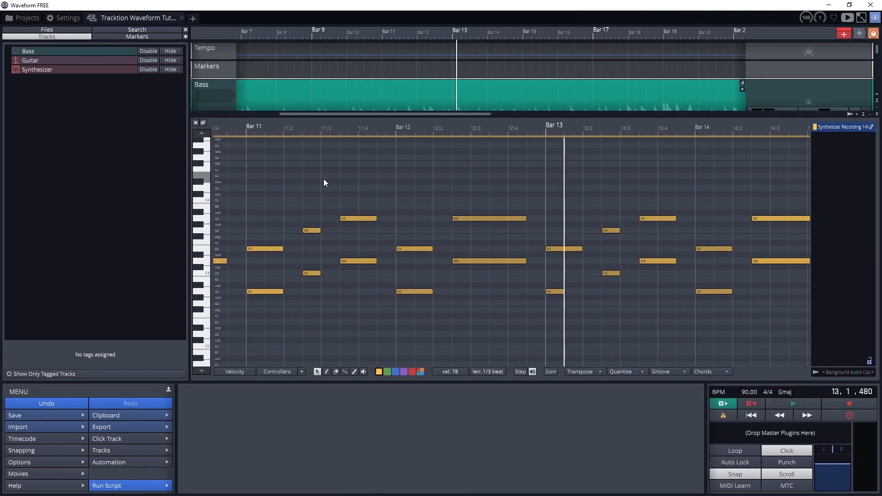
left_click(406, 260)
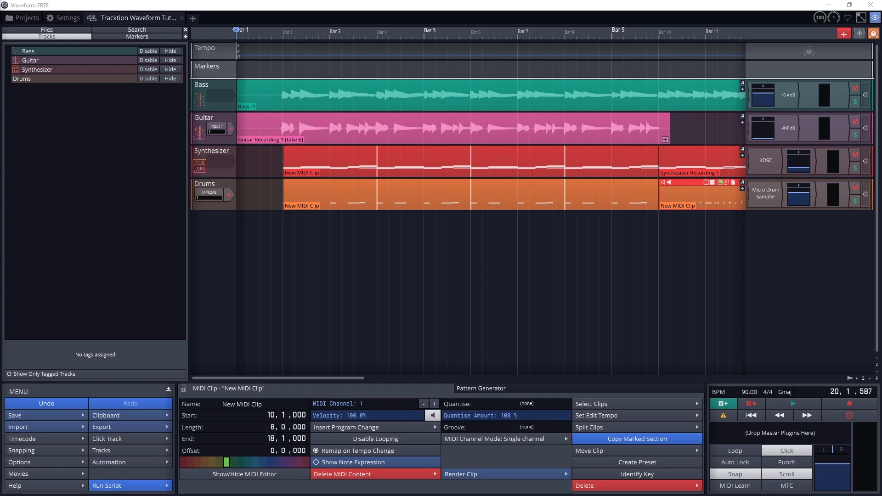
mouse_move(844, 34)
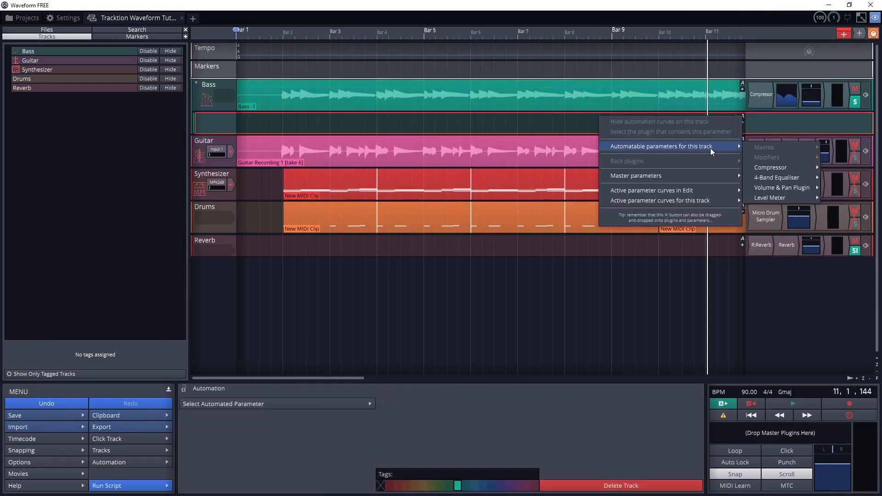
Show the Bass pan automation lane and draw a curve swinging the pan left and right
left_click(782, 187)
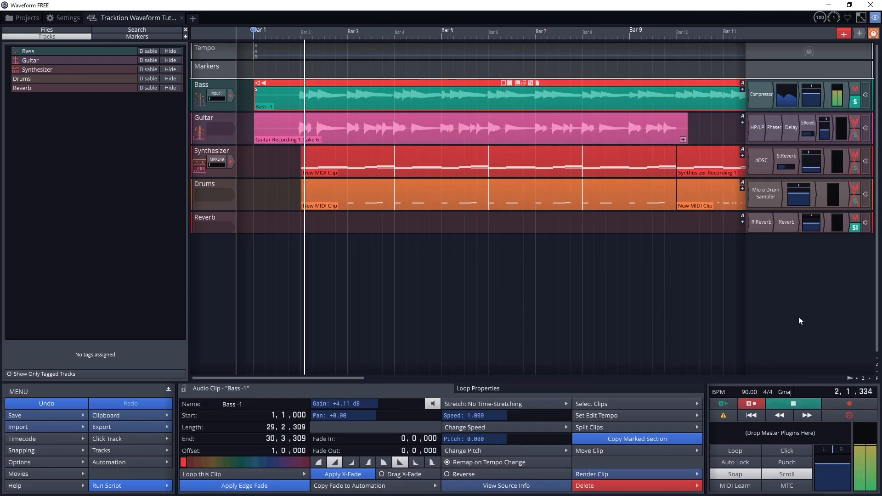
left_click(810, 94)
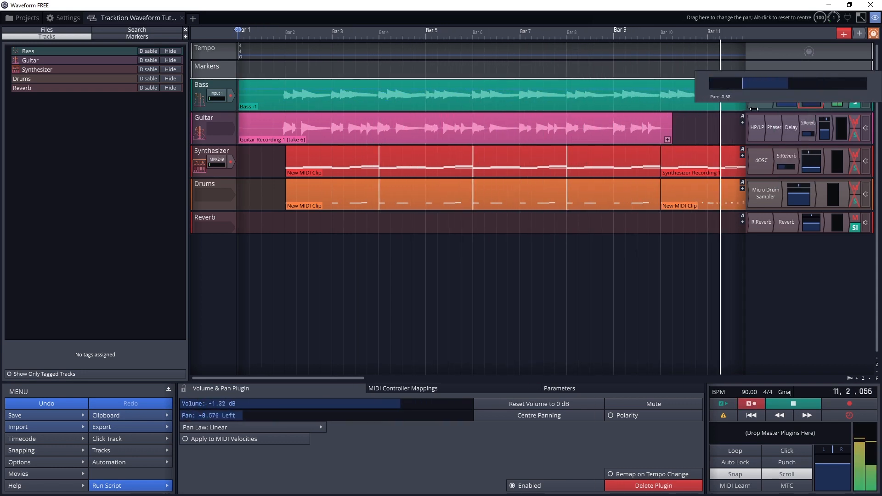
left_click(742, 91)
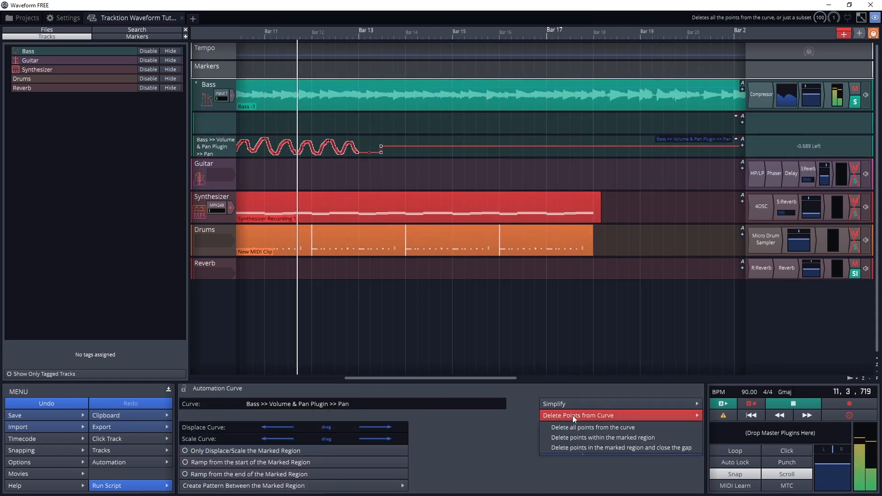
left_click(593, 428)
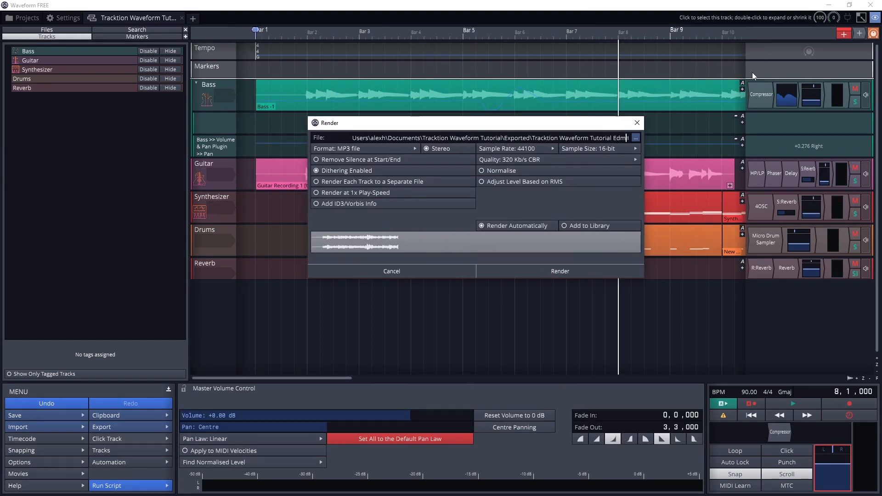
Render the mix as a stereo 320 kb/s CBR MP3 file
left_click(635, 138)
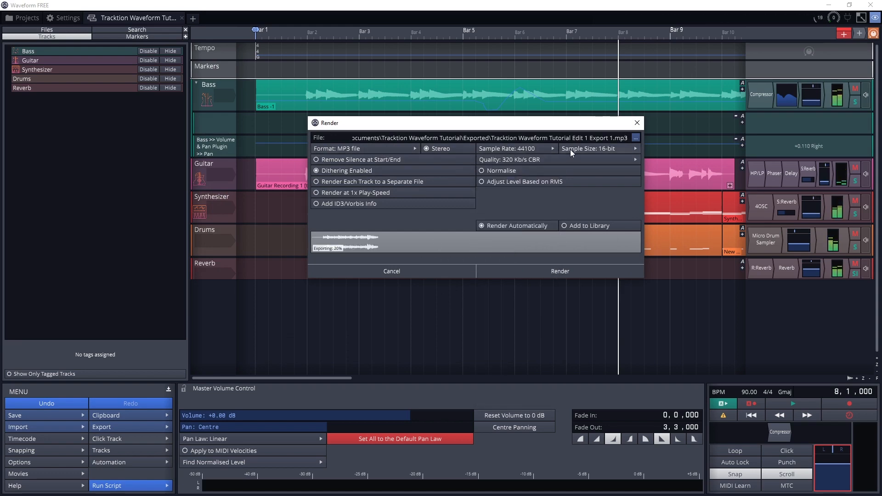
left_click(558, 270)
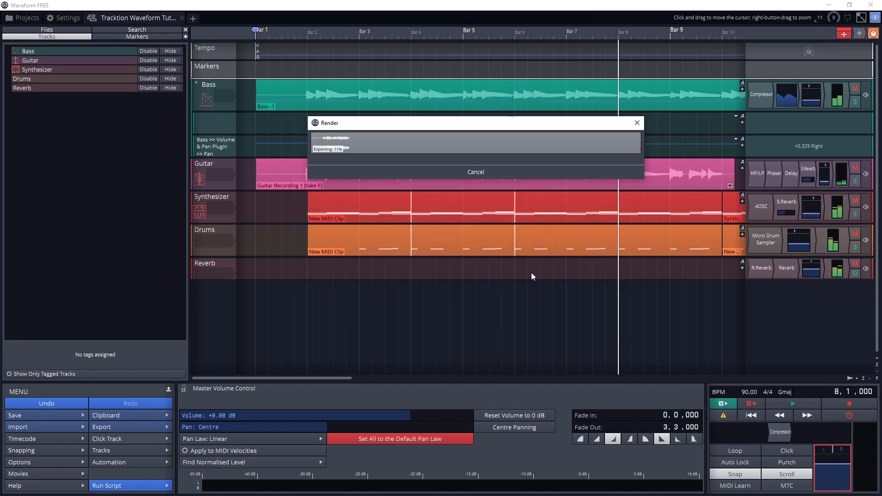